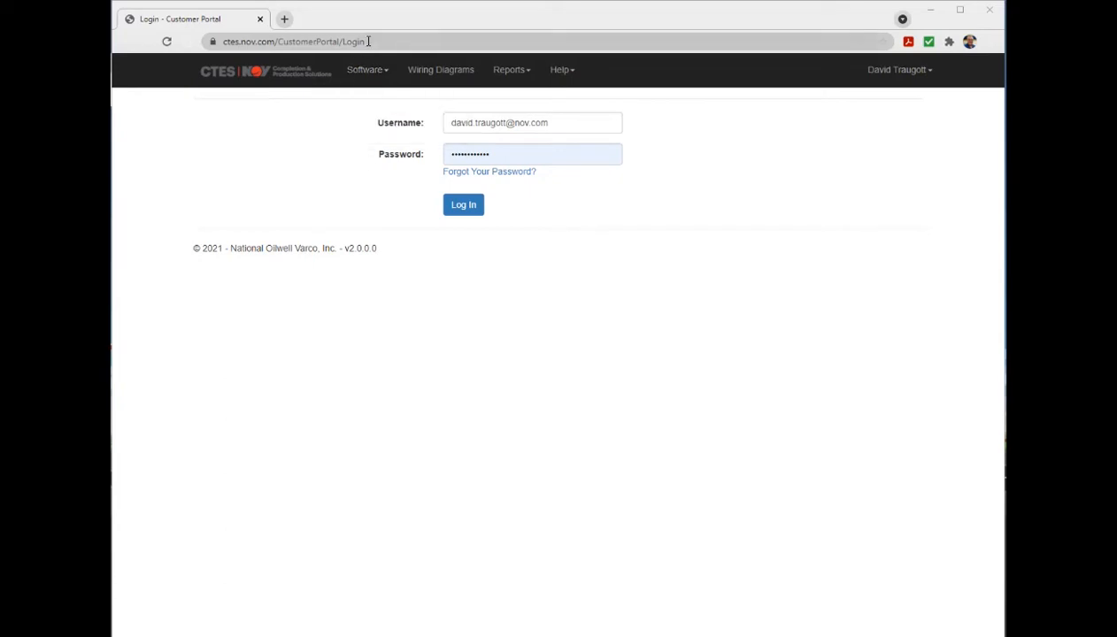
- Go to the portal's web address and sign in to the CTES Customer Portal
click(315, 42)
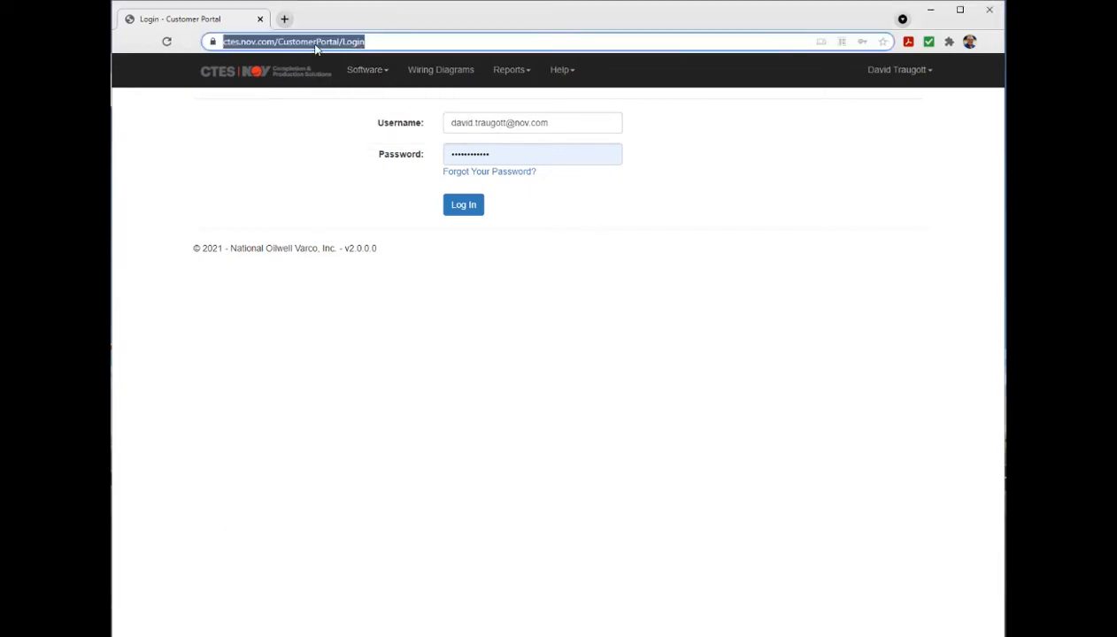
click(531, 122)
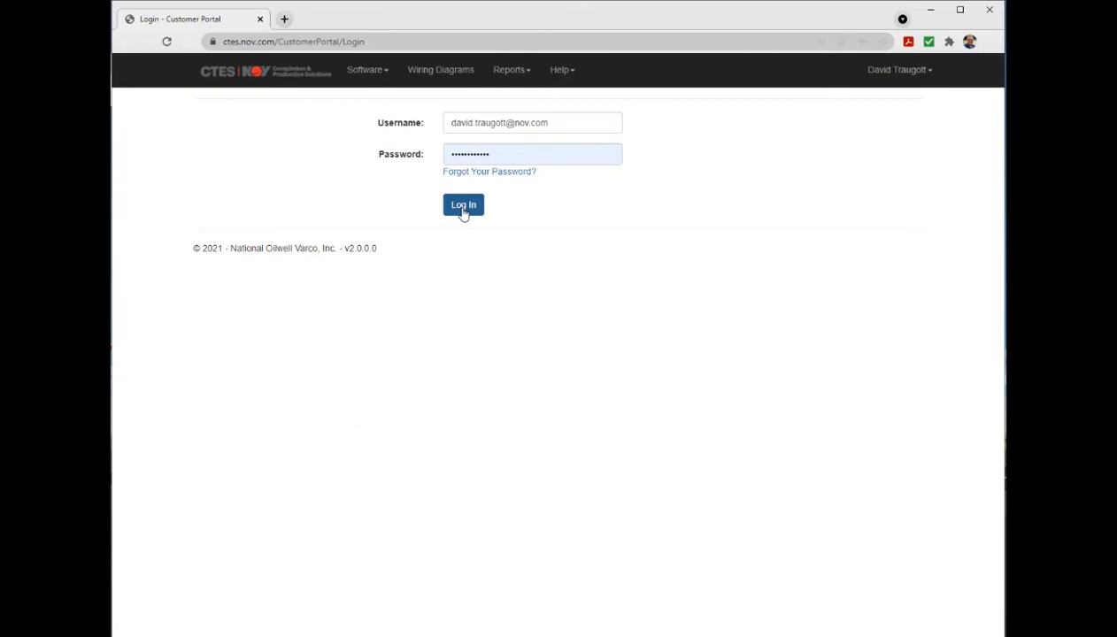
click(464, 205)
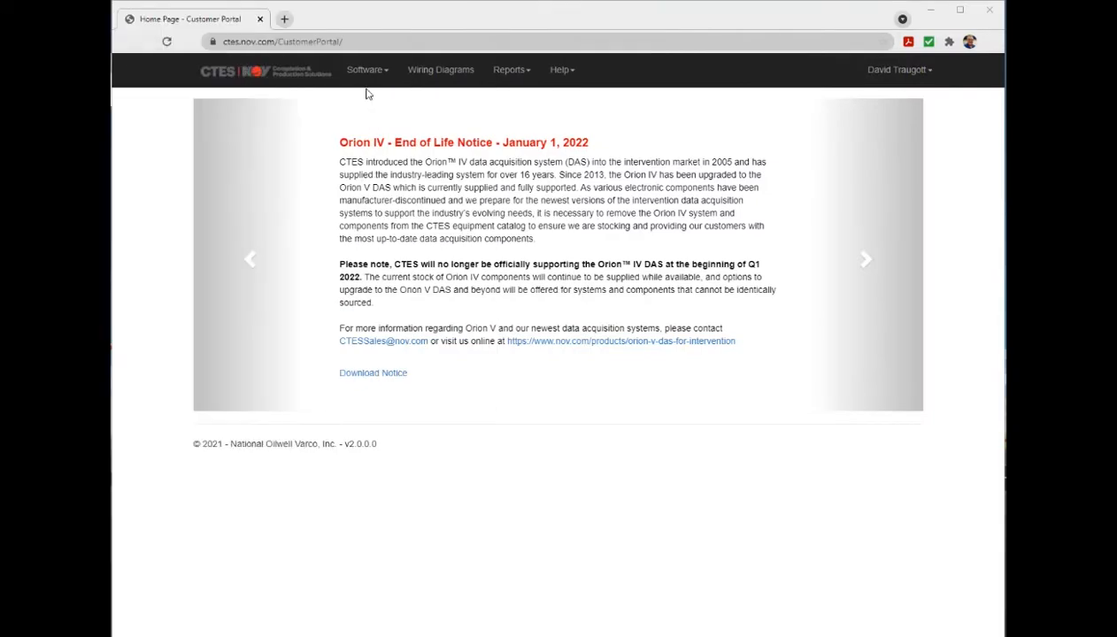
- Navigate via Software to the Product Downloads list of Cerberus, Orion and OrionNET packages
click(366, 71)
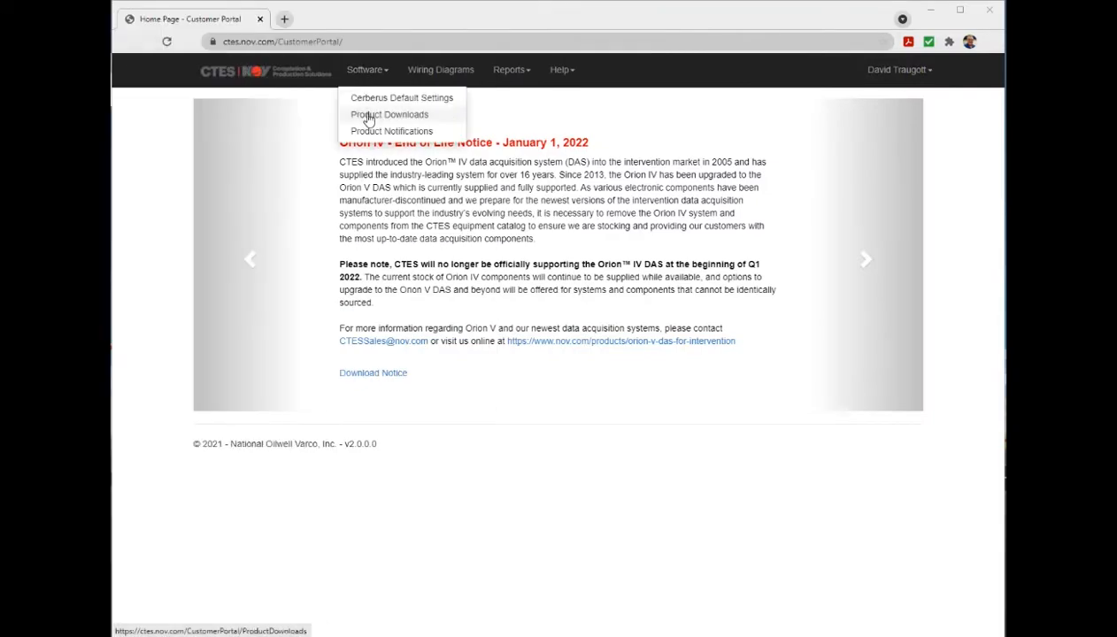
click(389, 113)
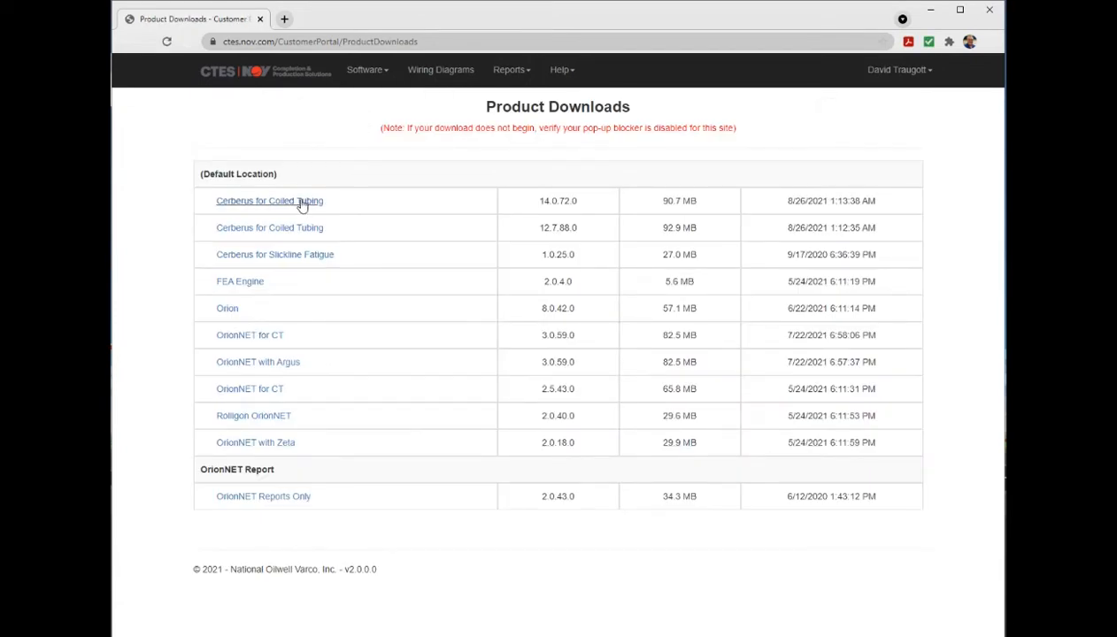
mouse_move(262, 336)
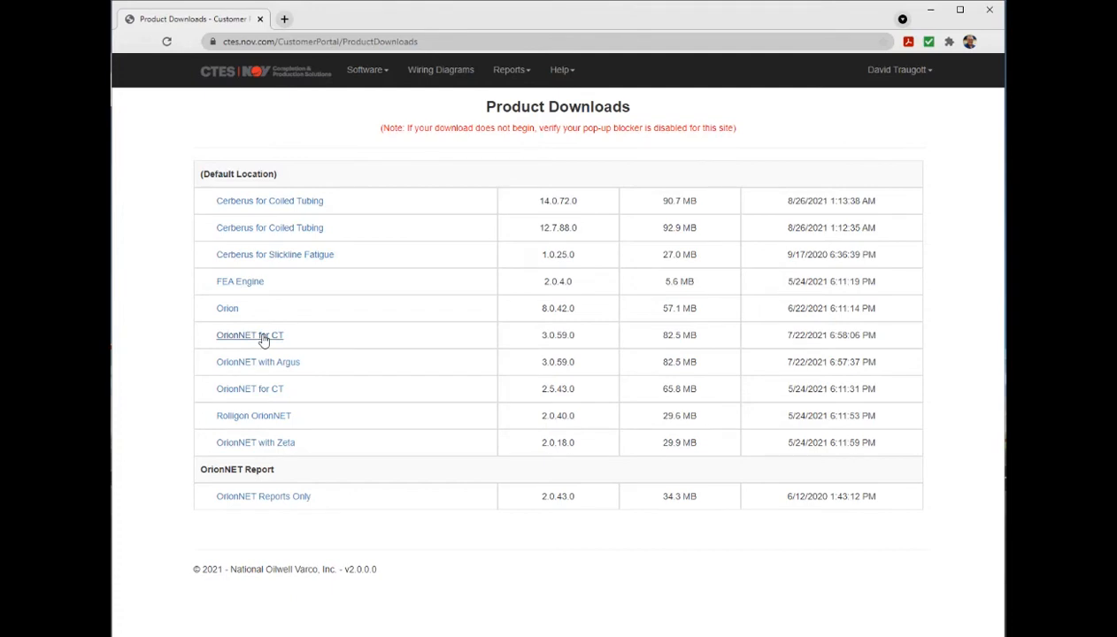
mouse_move(408, 105)
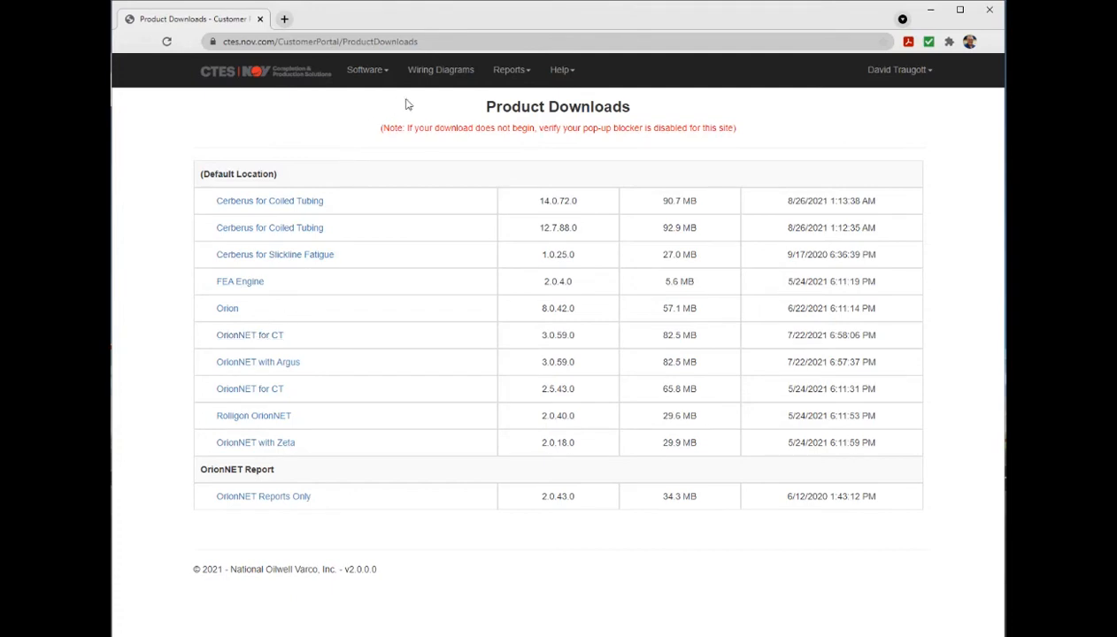
mouse_move(441, 76)
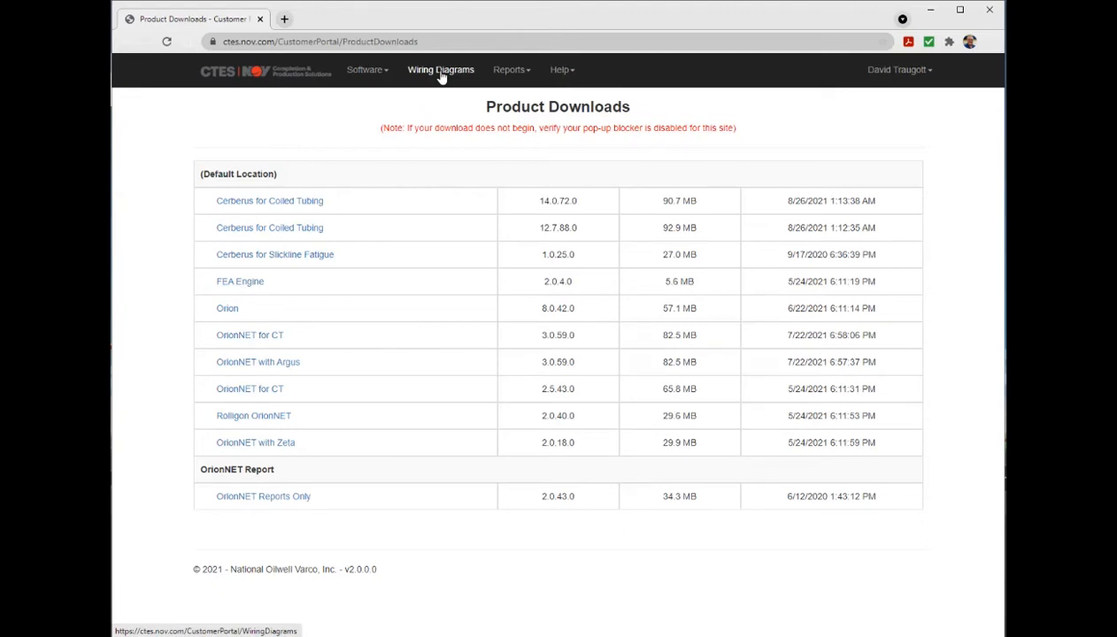
- Show the Wiring Diagrams PDF table, then reveal the Help technical support choices
click(439, 71)
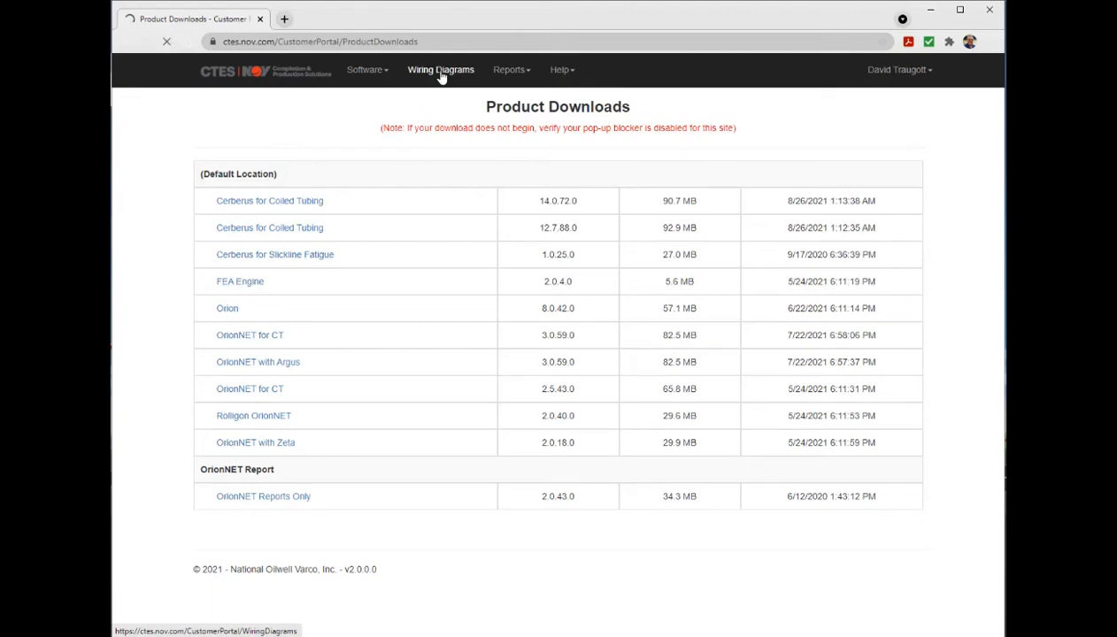
click(441, 69)
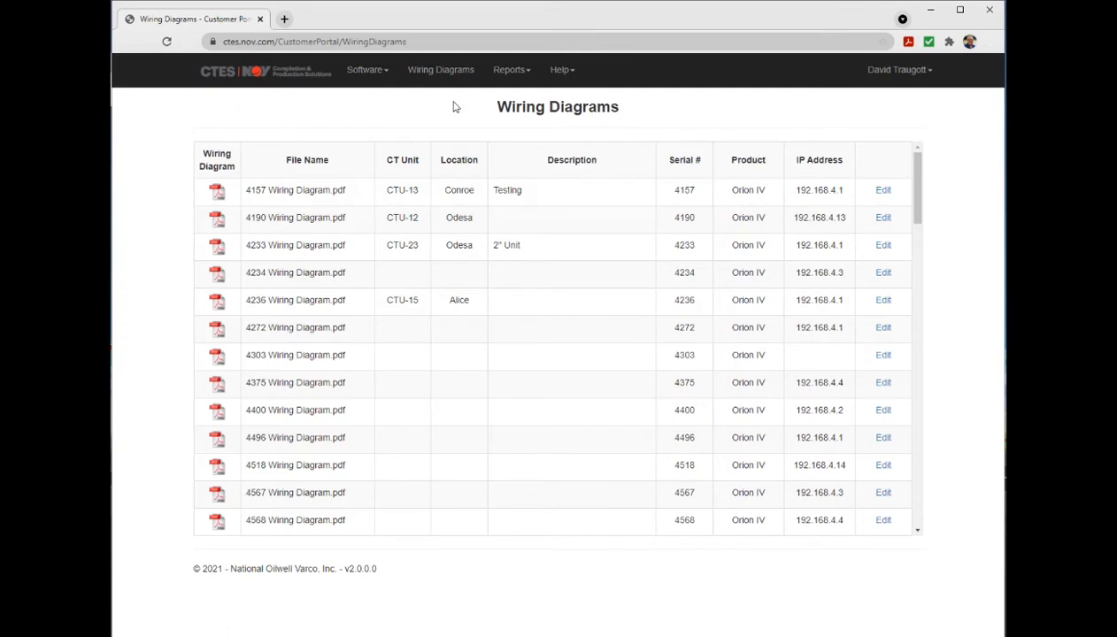
click(559, 71)
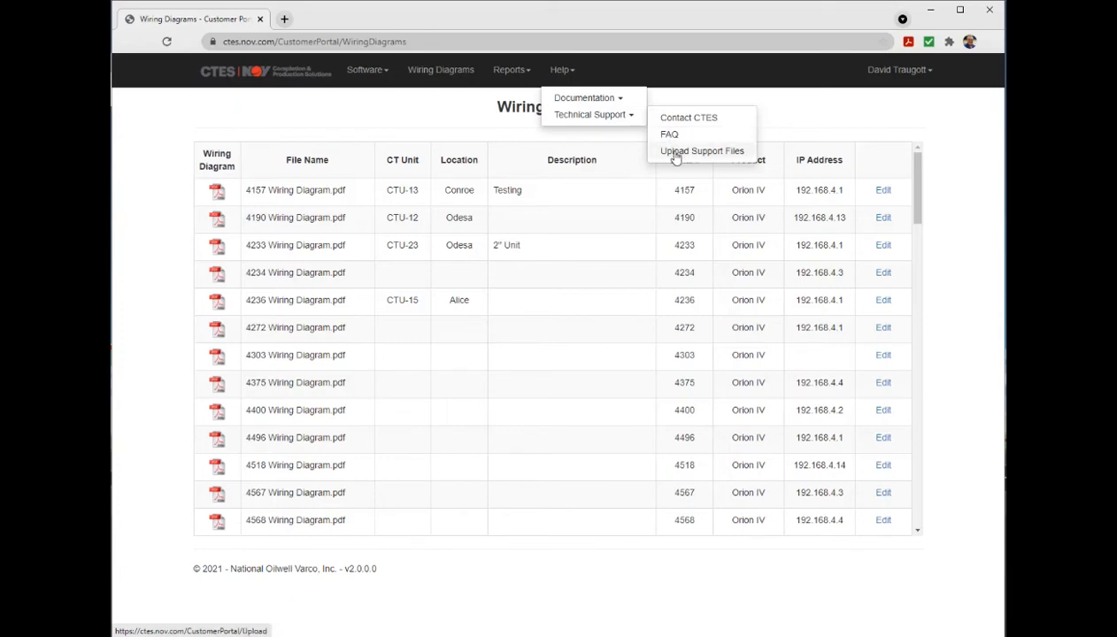
- Log out and sign in again under the company account, reaching the Orion IV End of Life notice
click(703, 150)
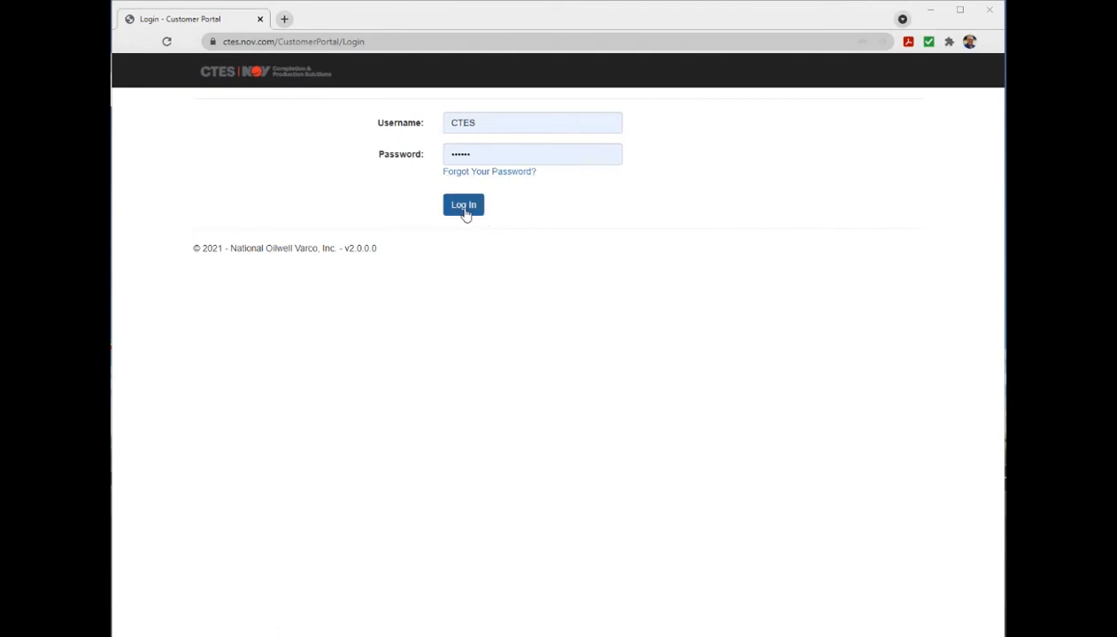
click(464, 205)
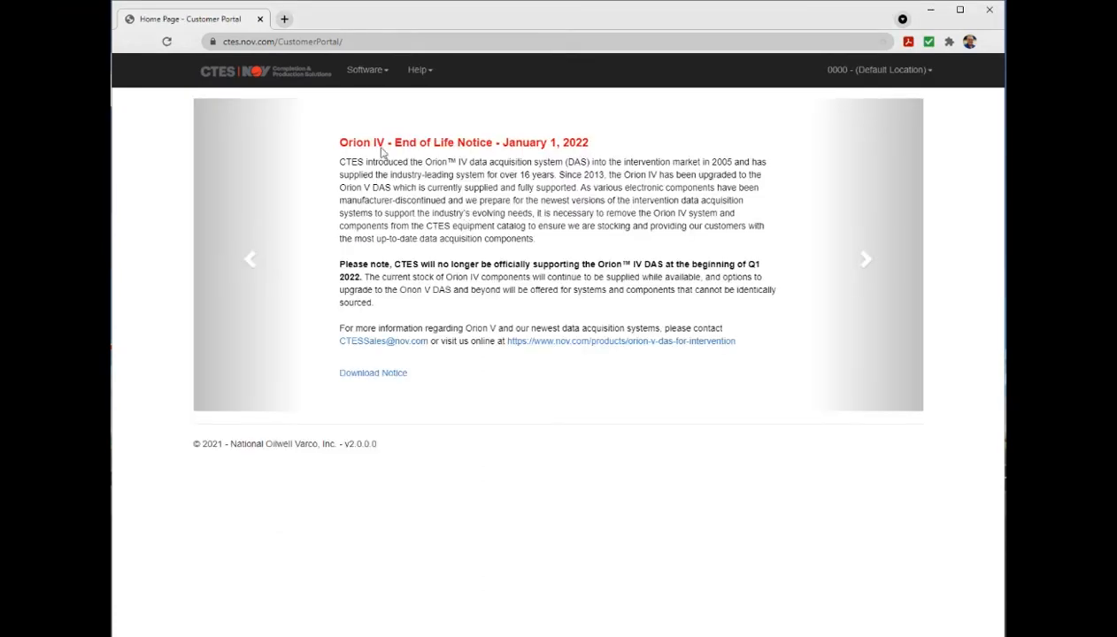
- Compare the Software and Help menus, then show the company account's Product Downloads list
click(362, 69)
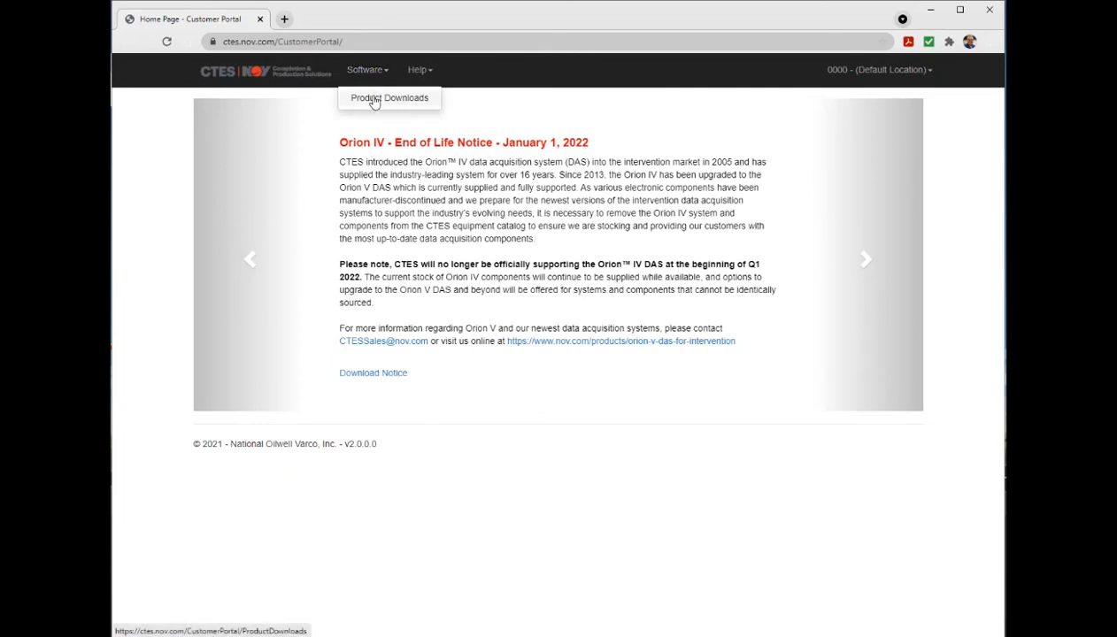
click(416, 71)
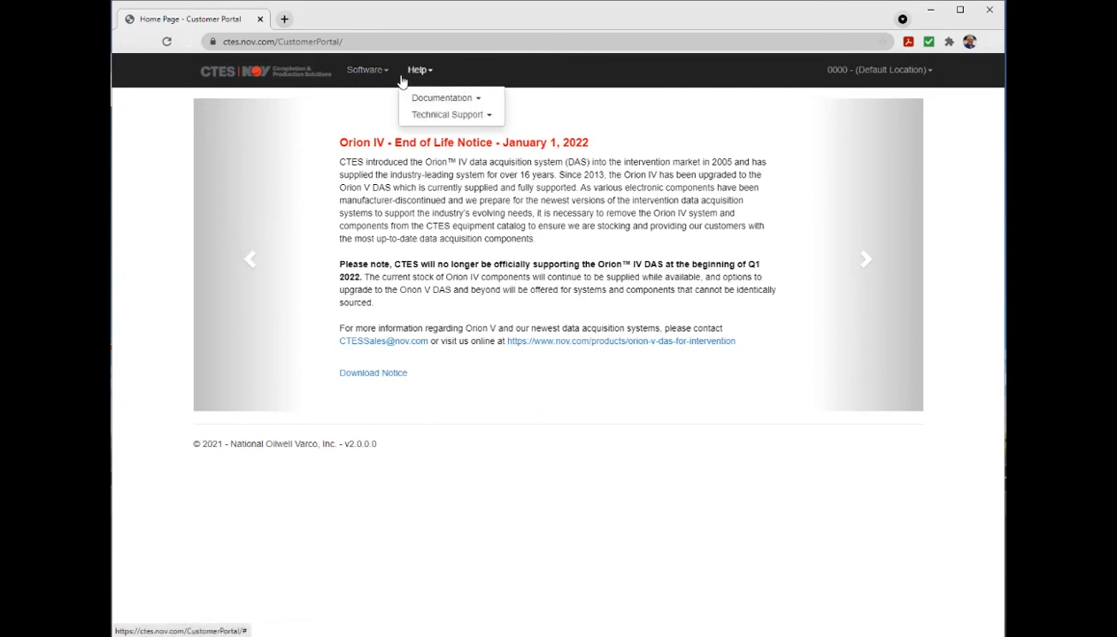
click(364, 71)
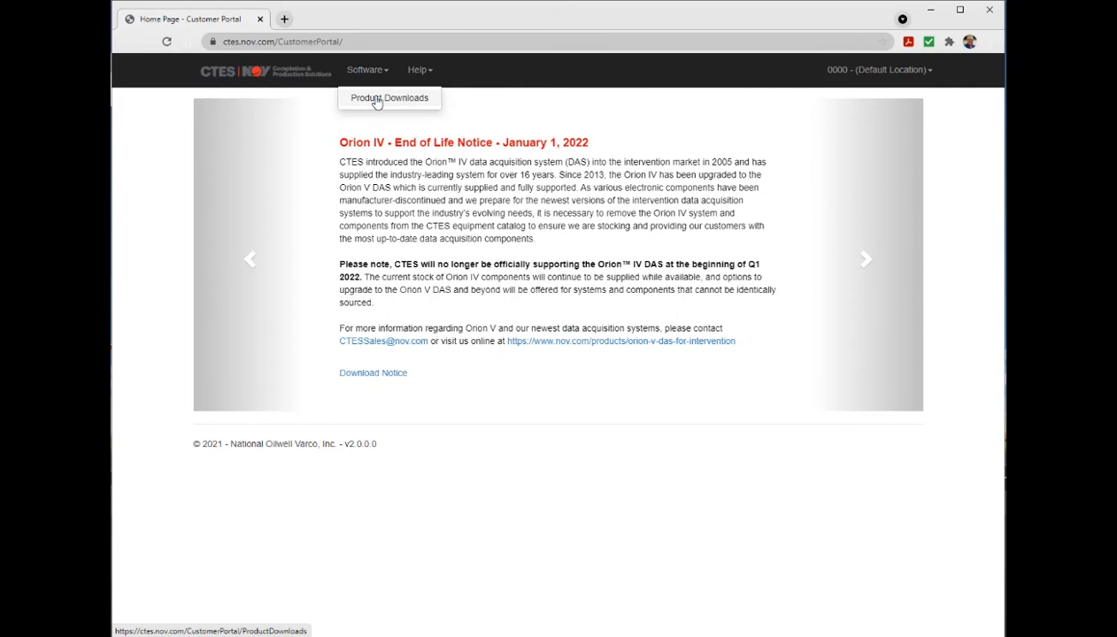
click(389, 97)
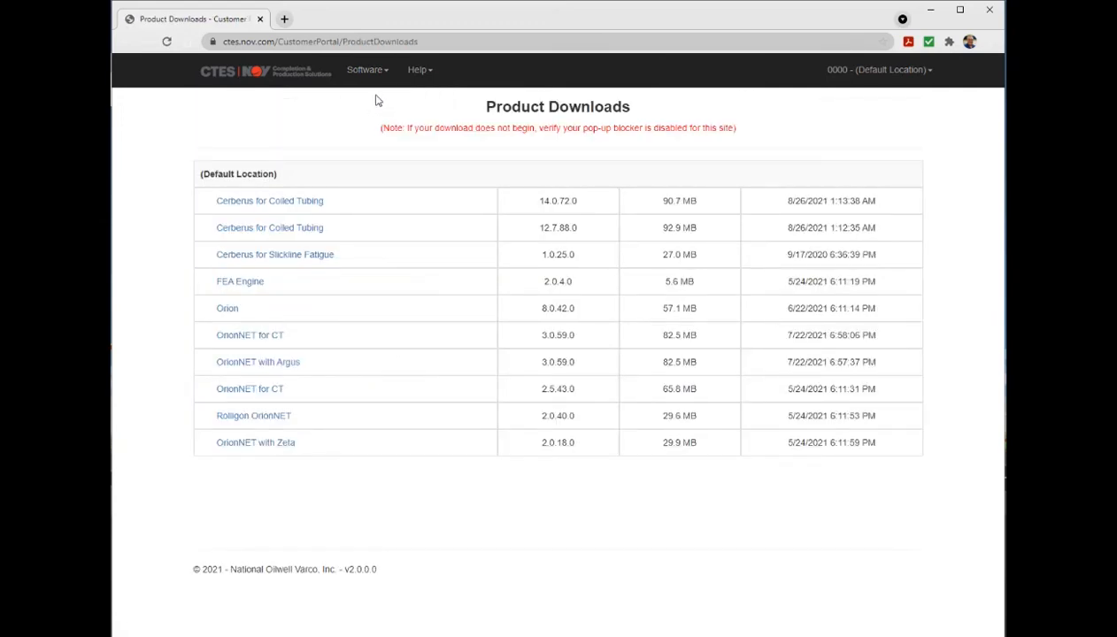
mouse_move(338, 122)
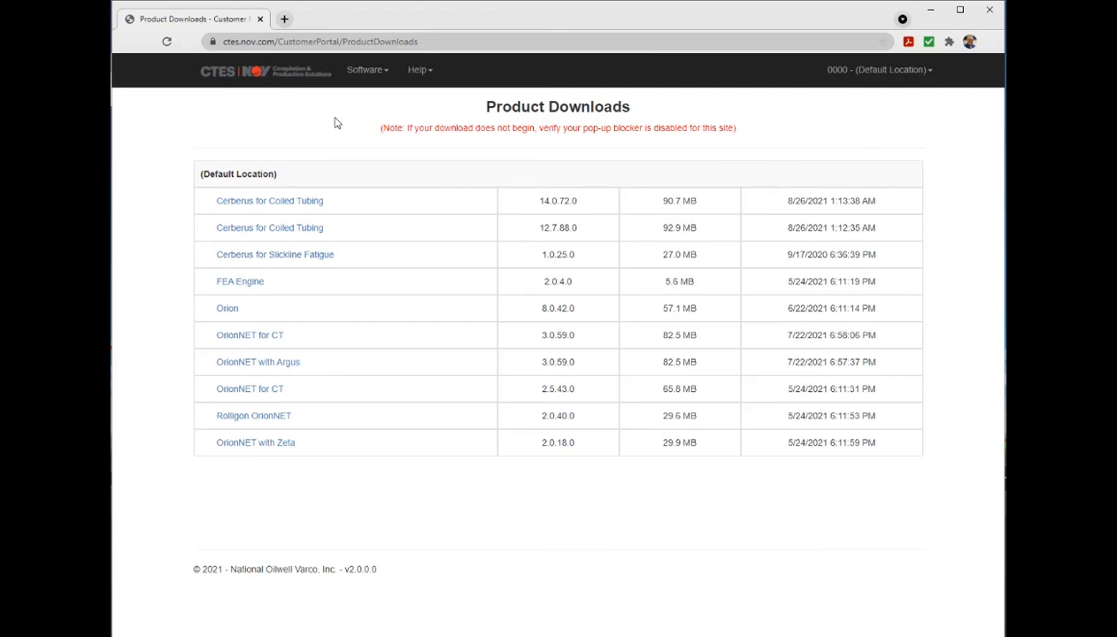